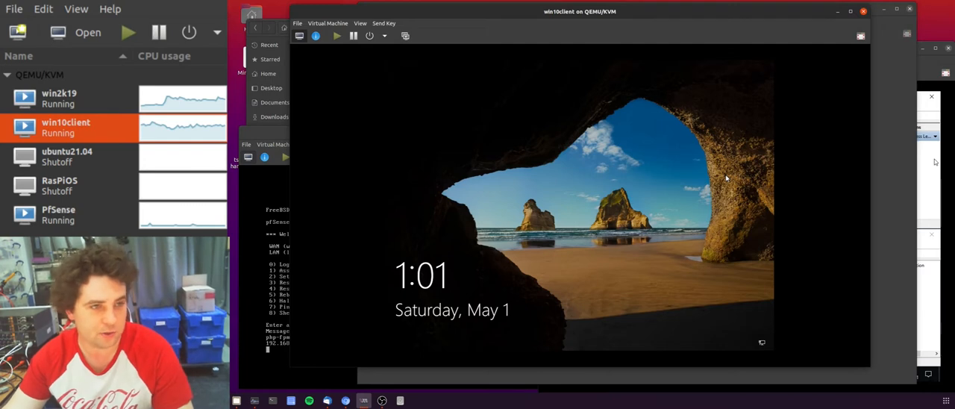
mouse_move(544, 164)
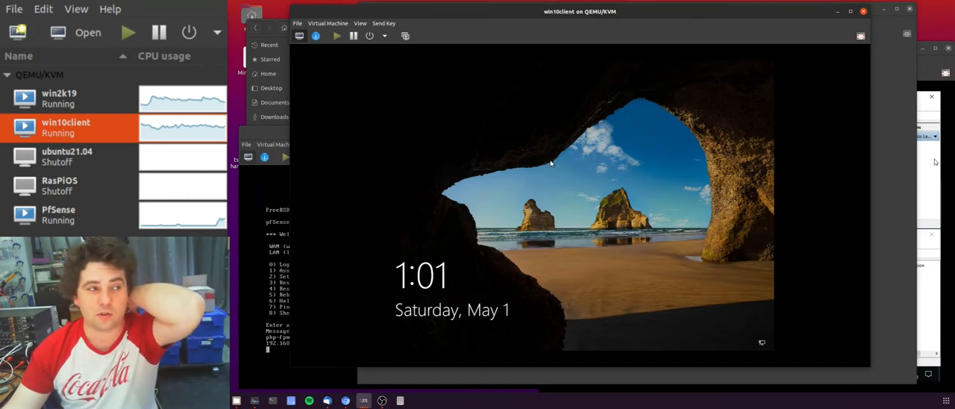
mouse_move(567, 169)
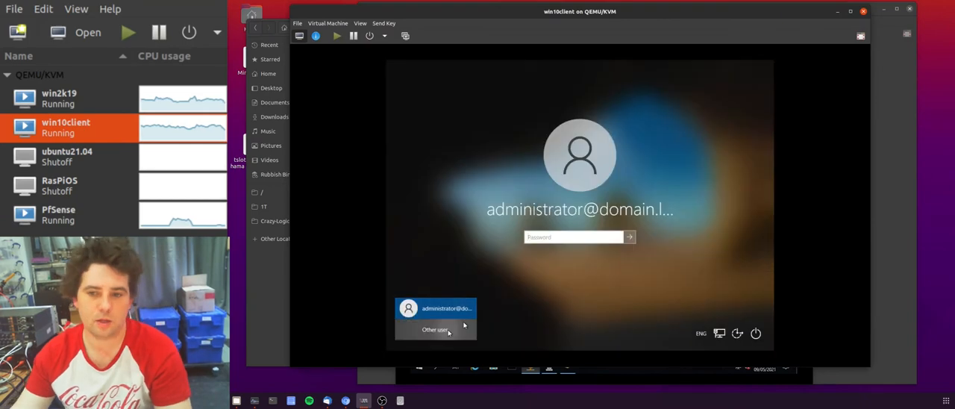
click(435, 329)
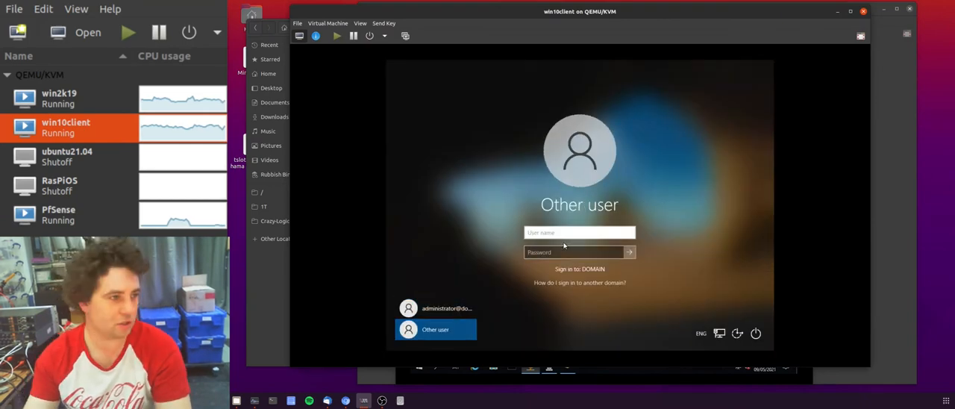
text(administrator@)
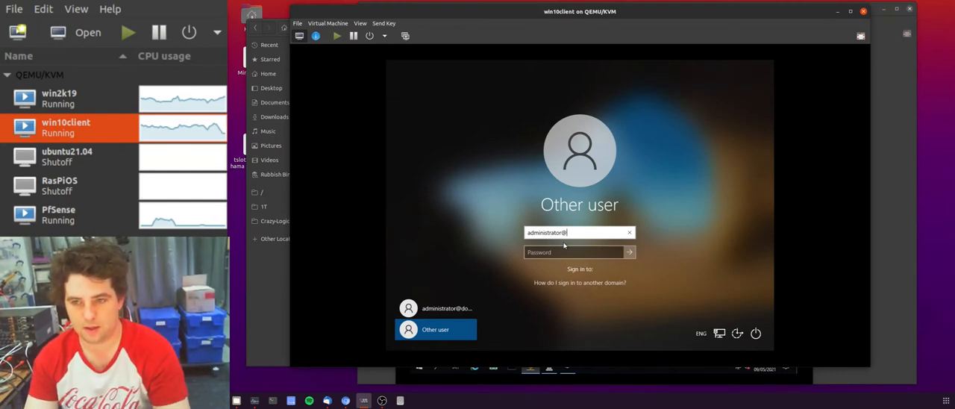
text(domain.local)
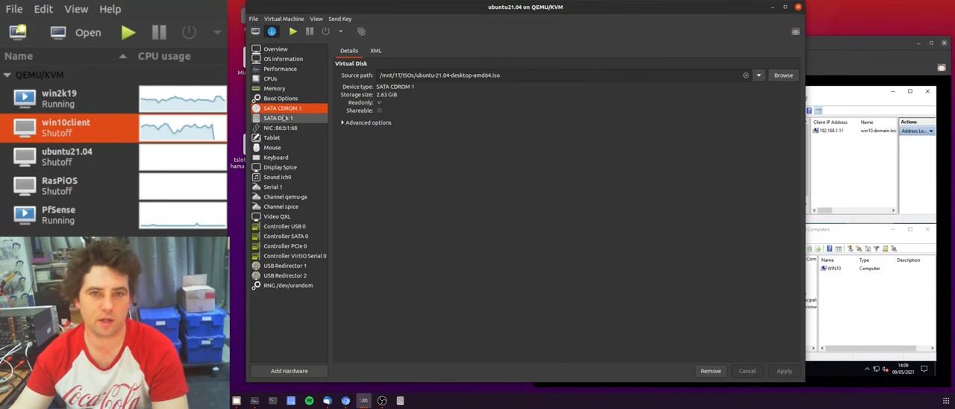
Power on the ubuntu21.04 VM so it boots the installer to the Welcome page
click(280, 98)
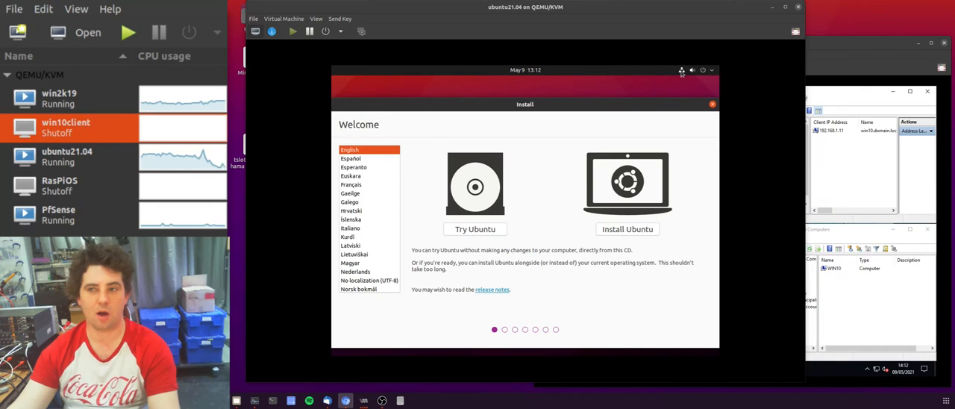
Try Ubuntu live, run nslookup for domain.local and youtube.com, and close the terminal
click(681, 70)
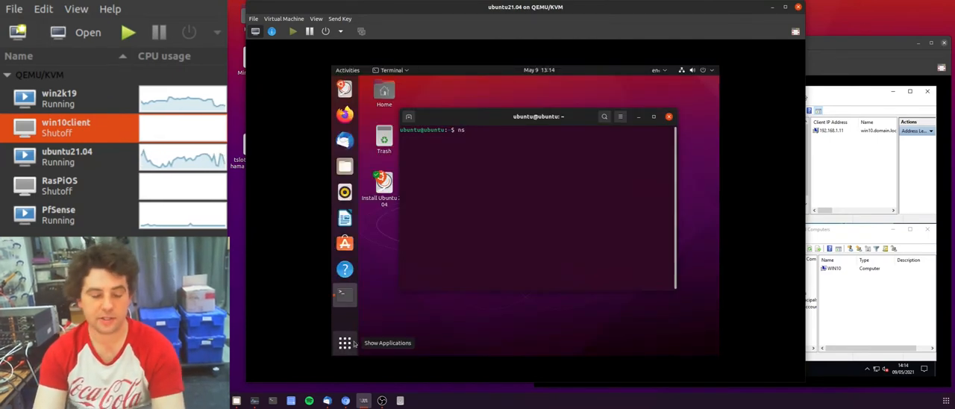
text(lookup)
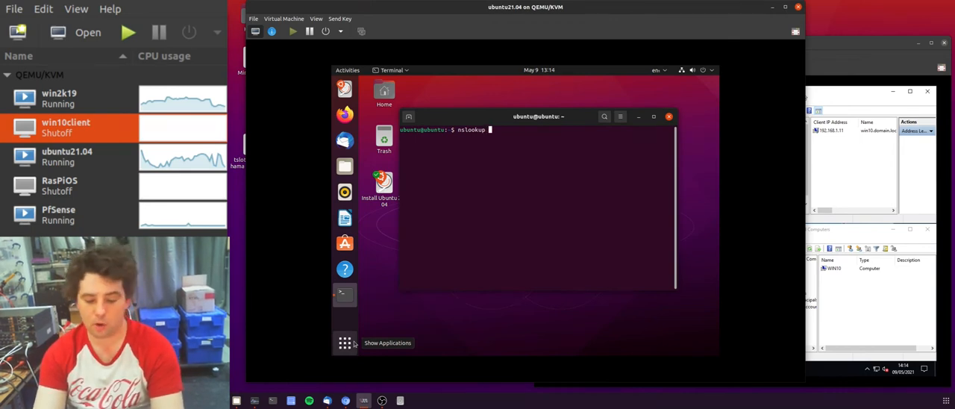
text(domain.lc)
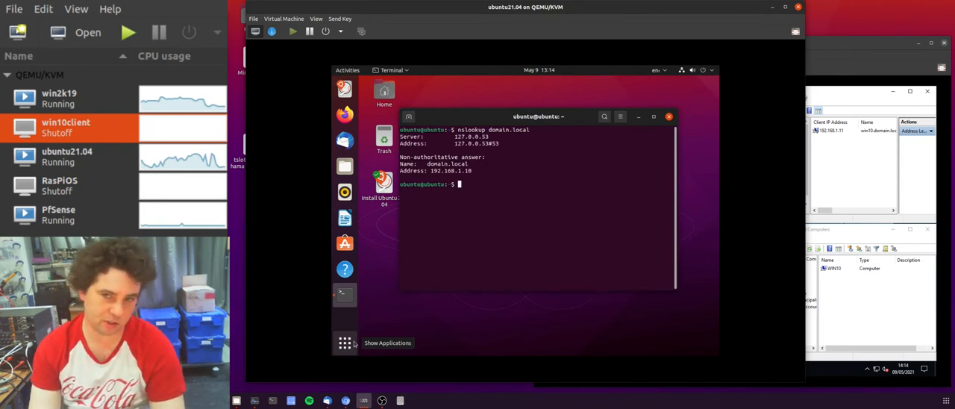
text(nslookup doma)
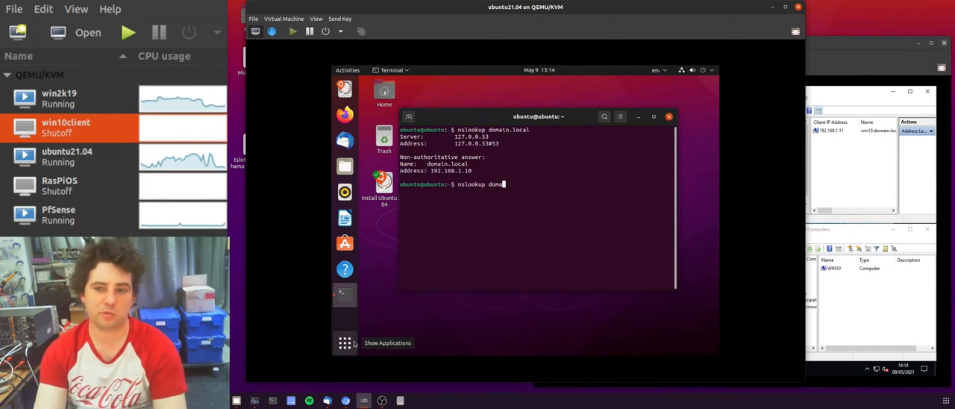
text(youtube.c)
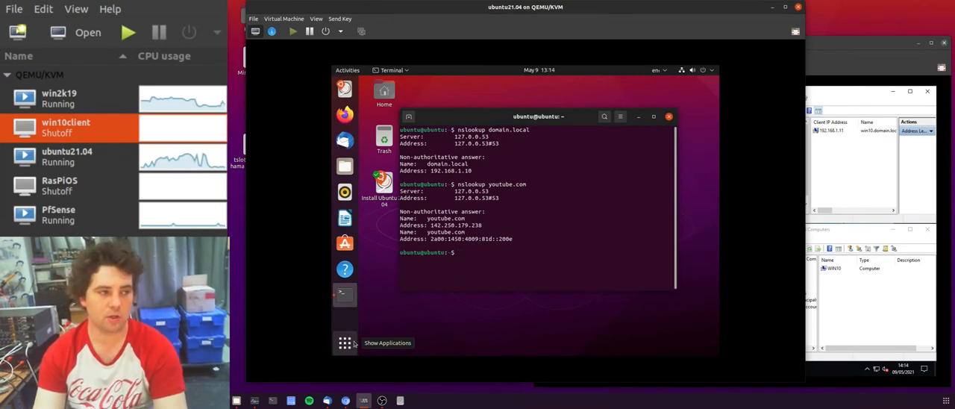
click(669, 116)
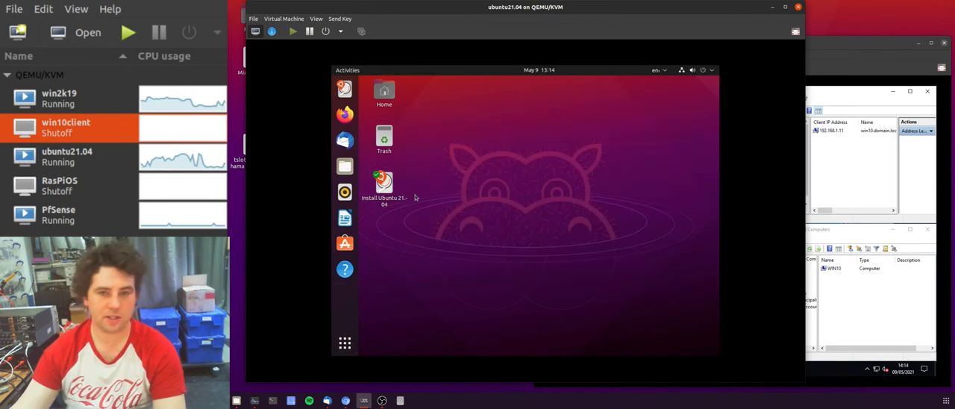
Launch the Ubuntu 21.04 installer, keeping English language and English (UK) keyboard layout
click(383, 190)
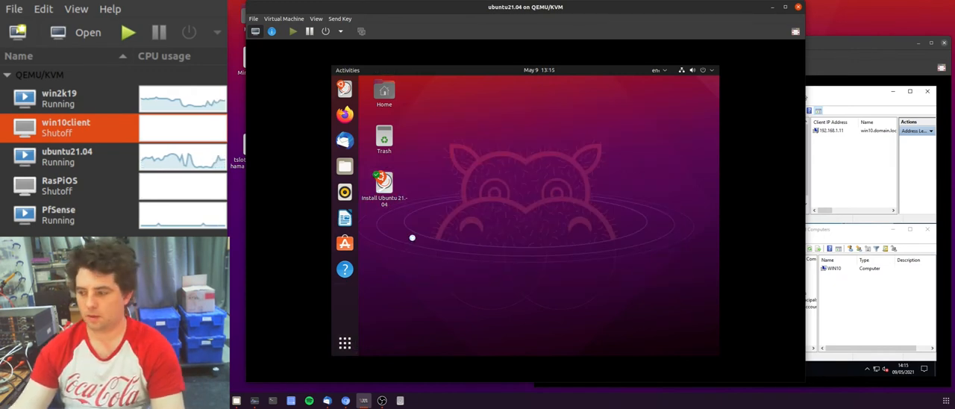
double_click(383, 182)
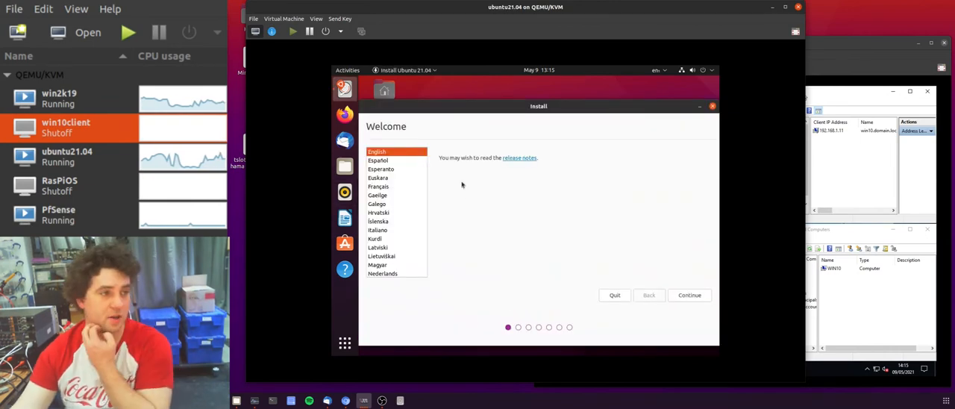
click(688, 295)
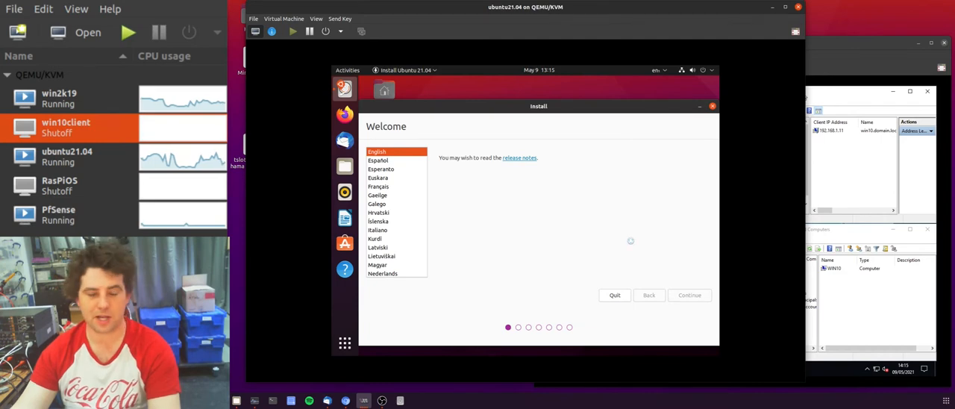
click(688, 295)
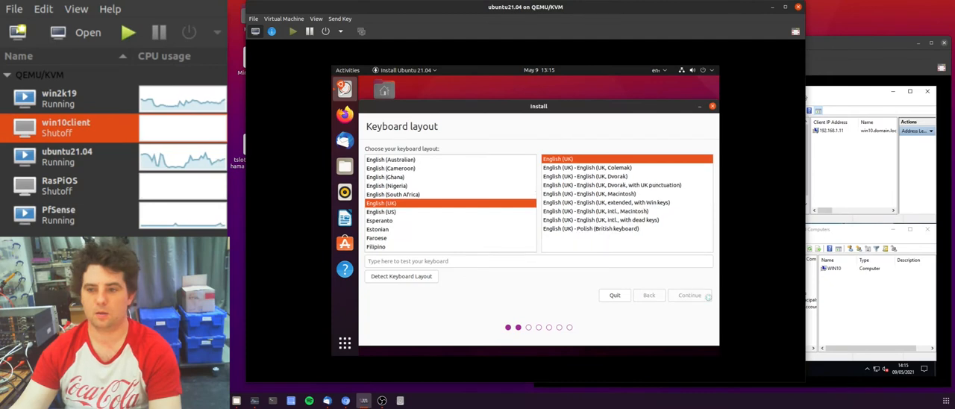
click(689, 295)
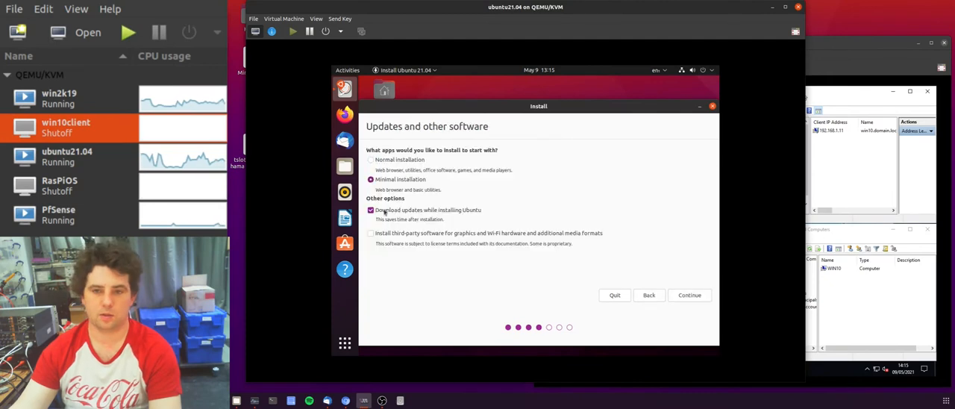
Choose minimal installation without updates, then install Ubuntu and confirm writing changes to disk
click(371, 210)
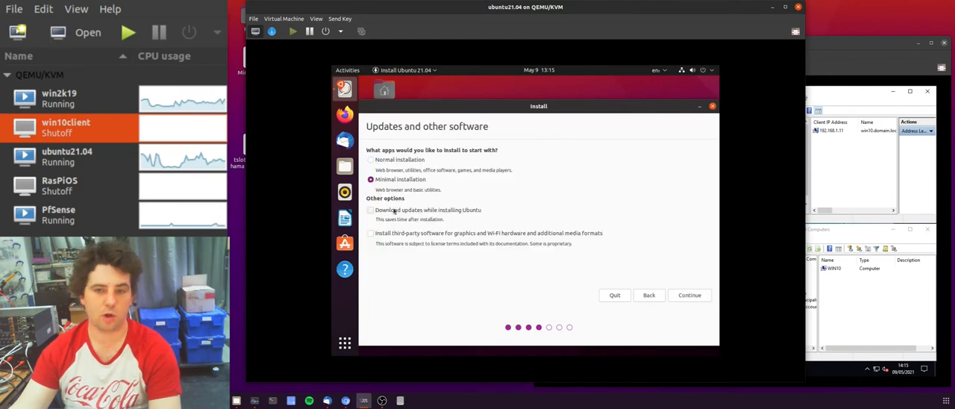
click(370, 209)
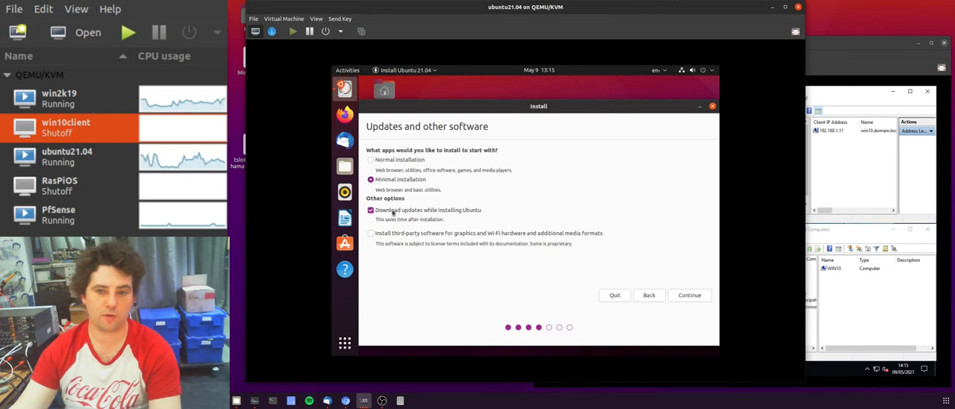
click(370, 210)
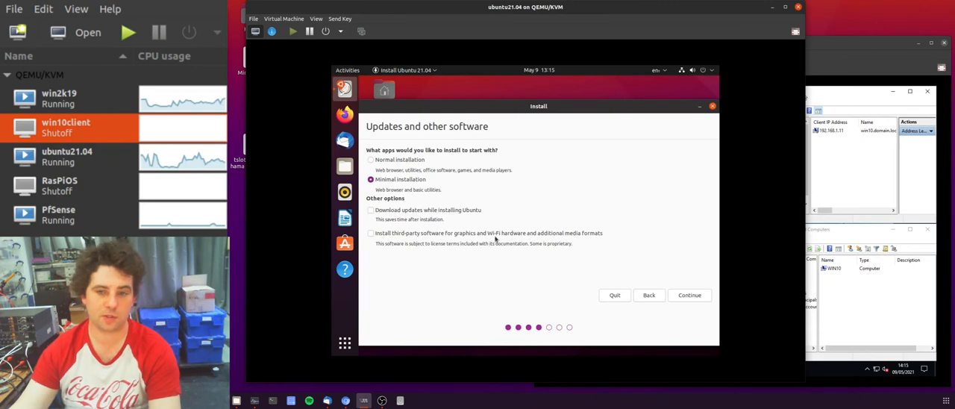
click(687, 294)
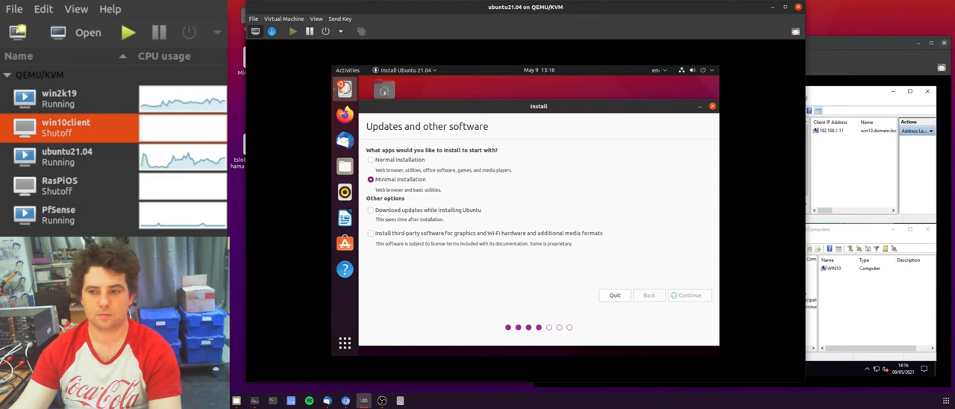
click(687, 295)
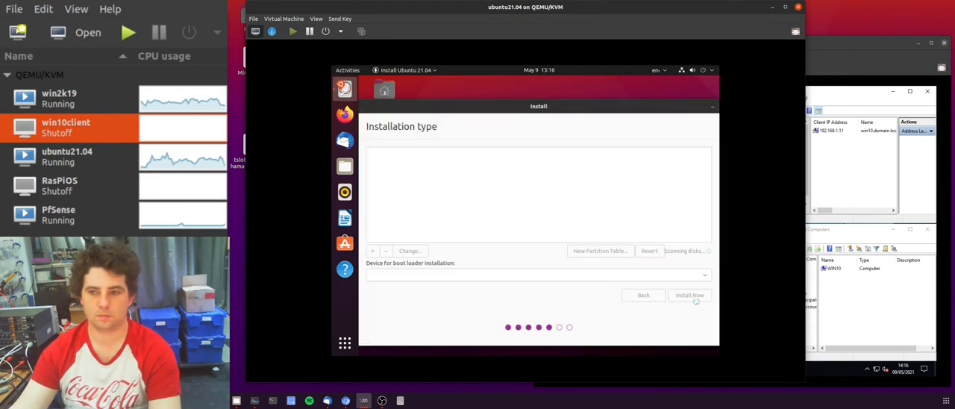
click(688, 295)
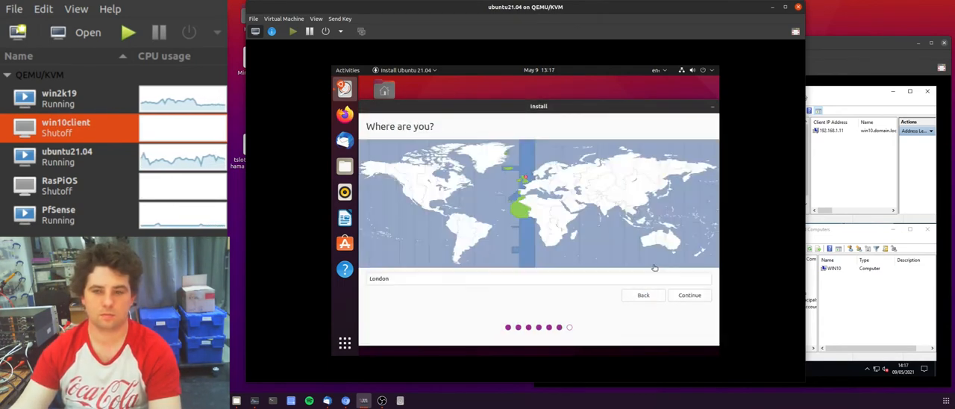
Accept London, create user dave with password and computer ubuntu21-04.domain.local, enabling Active Directory
click(689, 295)
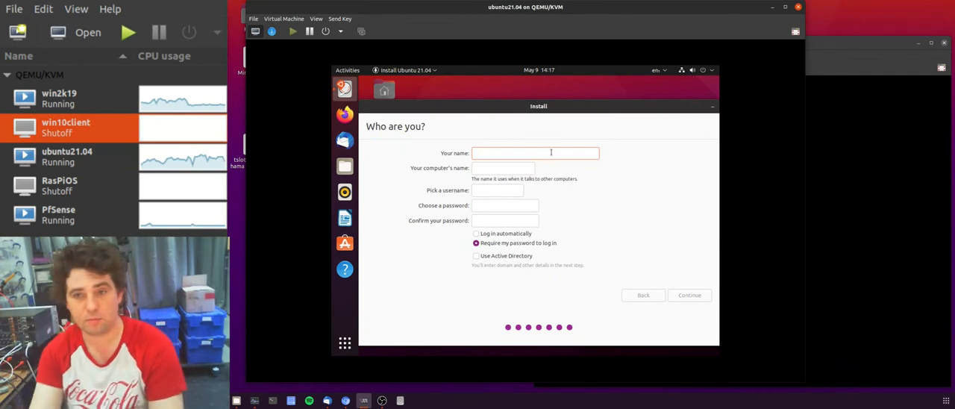
click(534, 153)
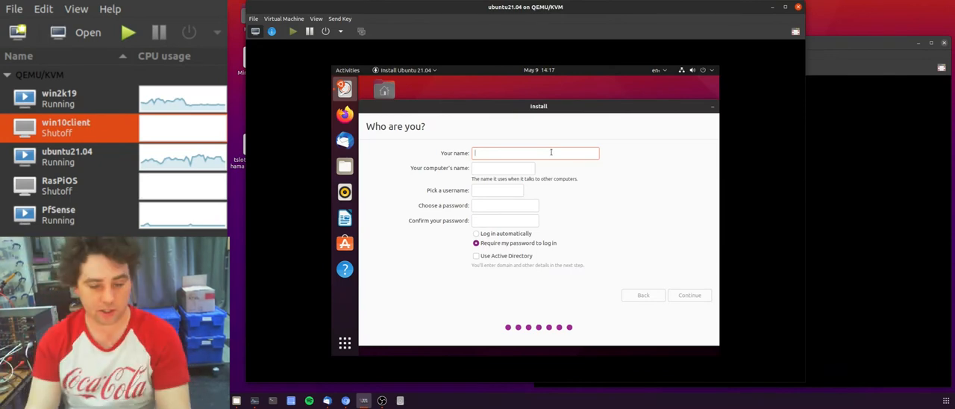
text(dave)
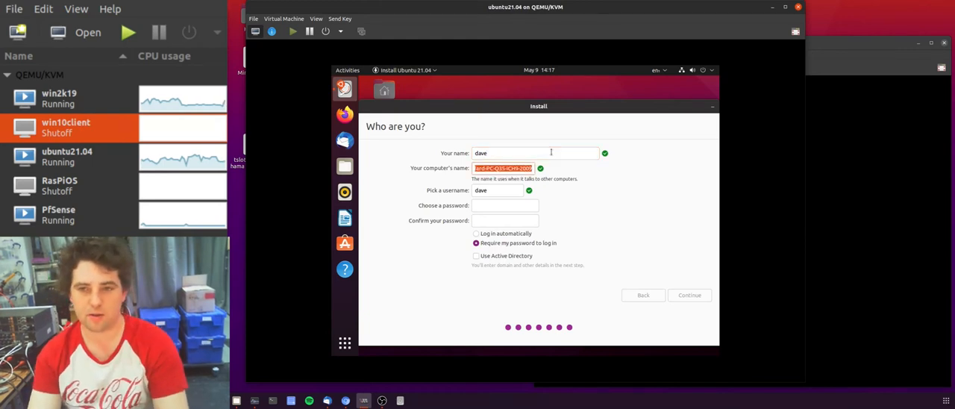
text(ubuntu21.)
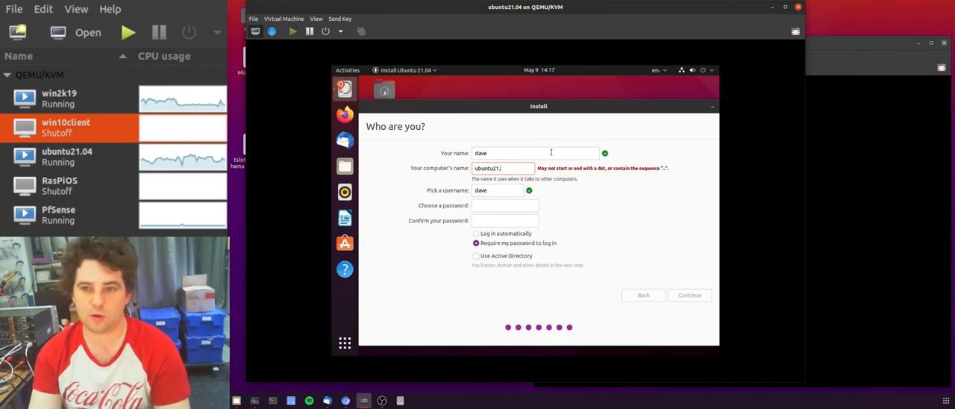
key(BackSpace)
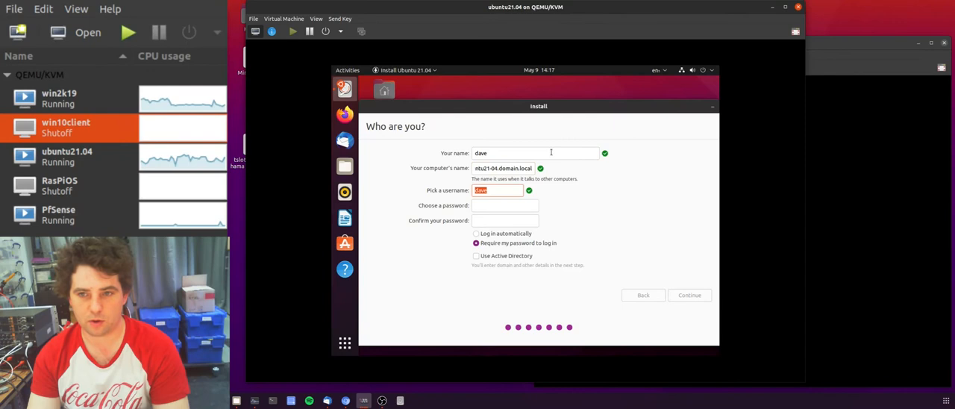
text(••••)
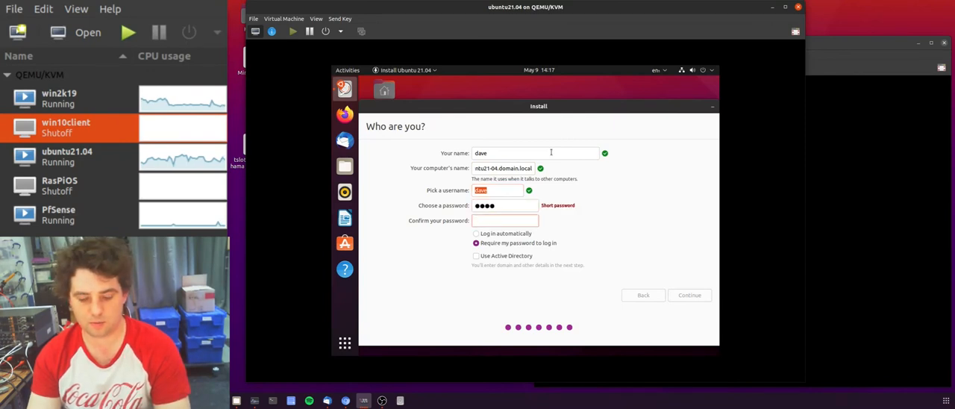
text(••••)
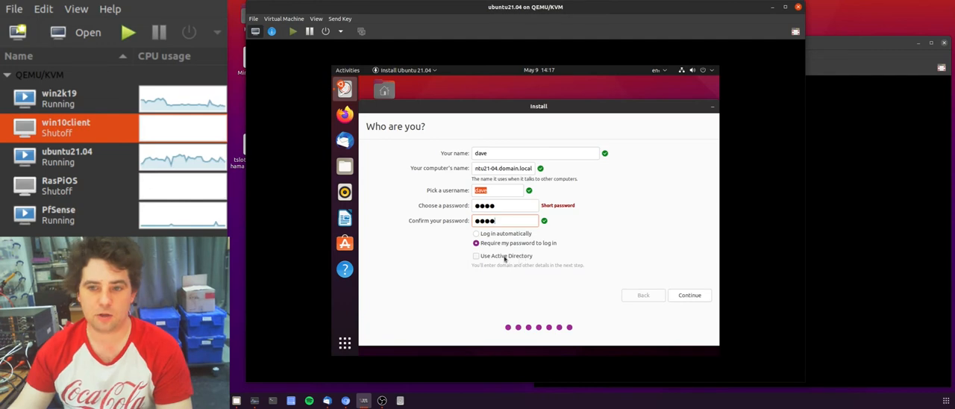
click(476, 255)
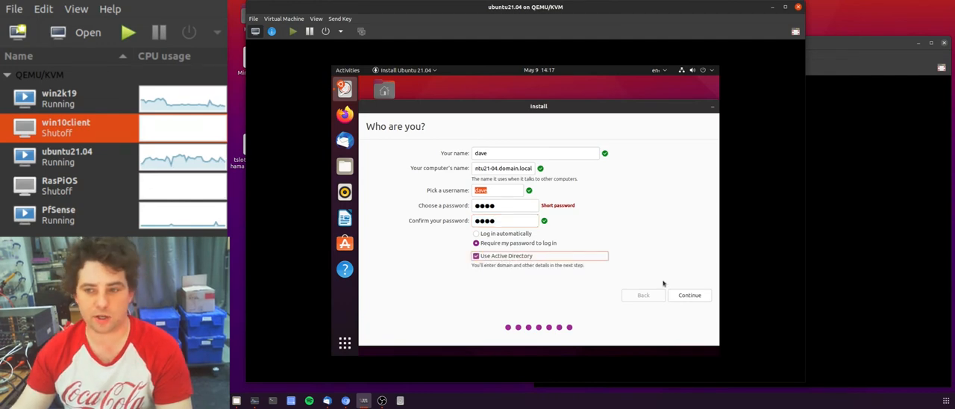
click(689, 295)
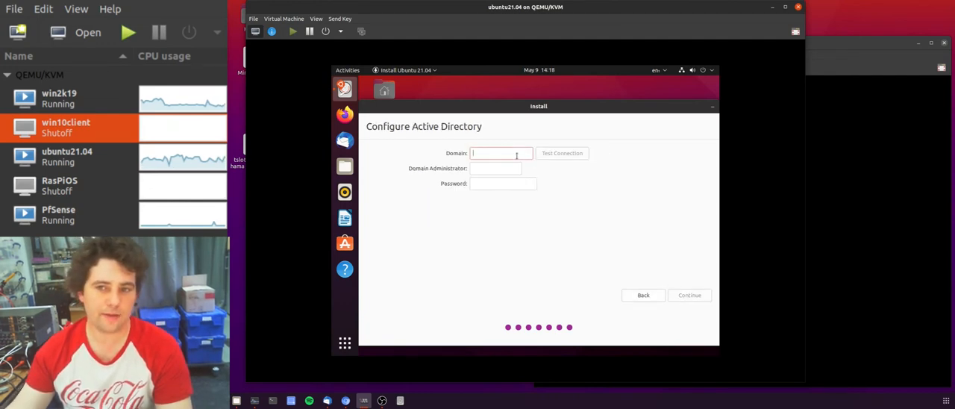
Enter domain domain.local, test the connection, and set administrator as domain administrator
text(domain.local)
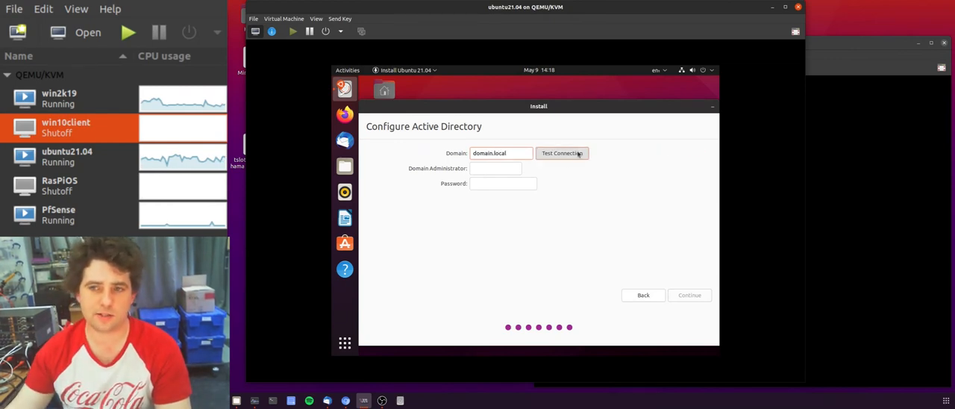
click(562, 152)
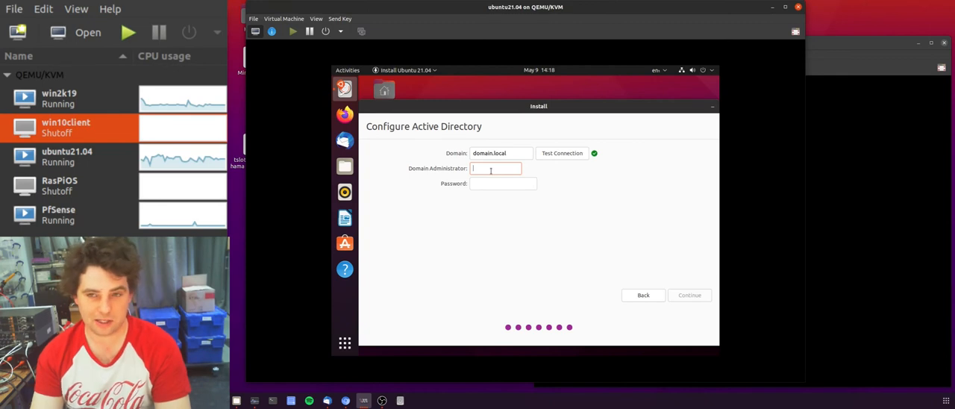
text(administrator)
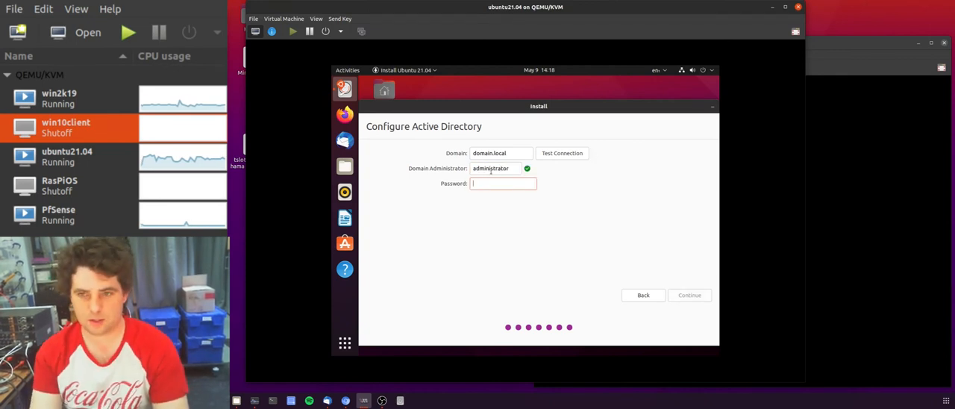
click(688, 295)
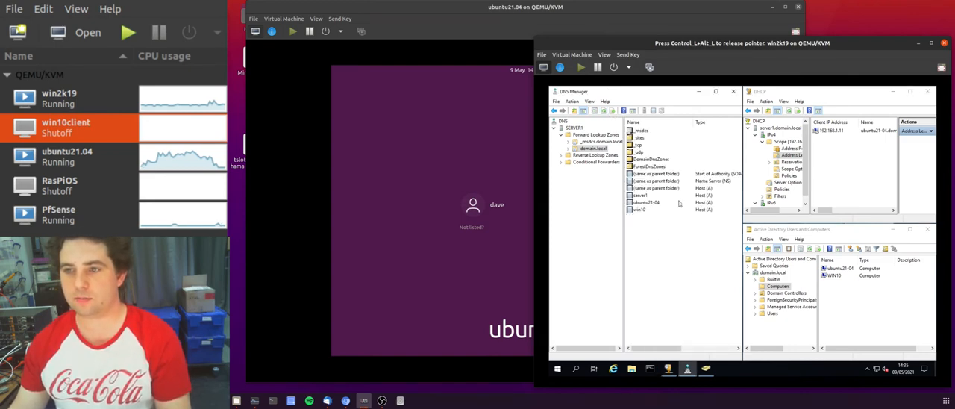
On the win2k19 server, select the ubuntu21-04 host record in the domain.local DNS zone
click(646, 202)
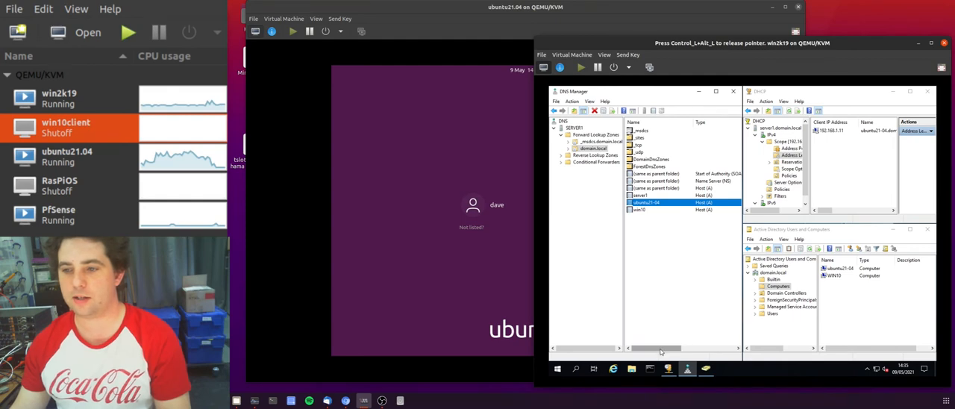
drag(634, 347, 668, 347)
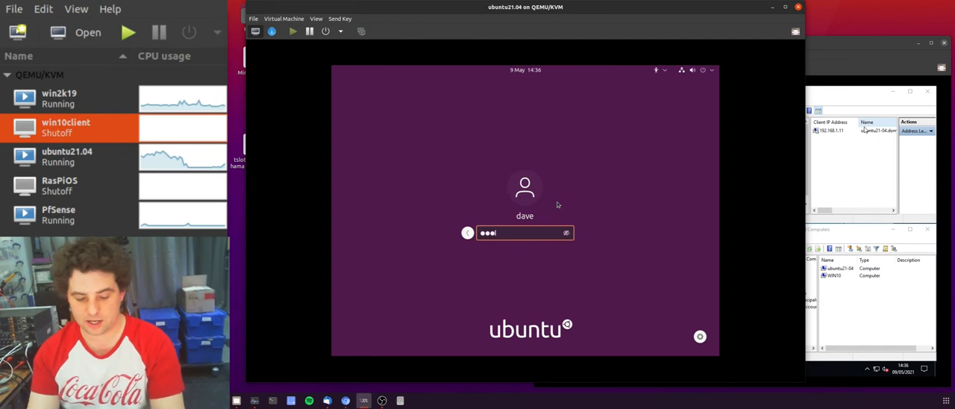
Log in as dave, finish the welcome wizard, and log out to the login screen
key(Return)
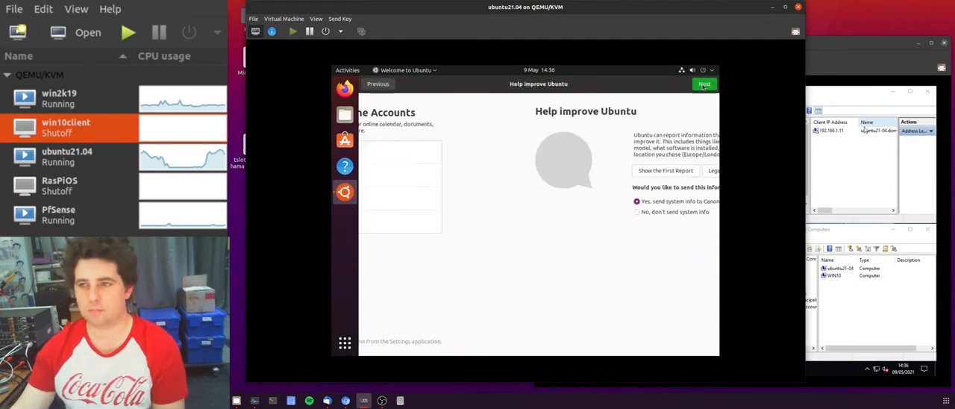
click(703, 83)
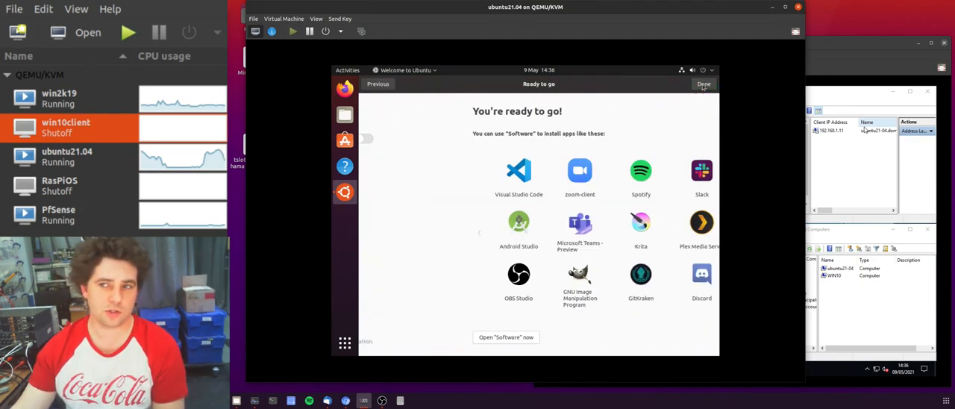
click(702, 83)
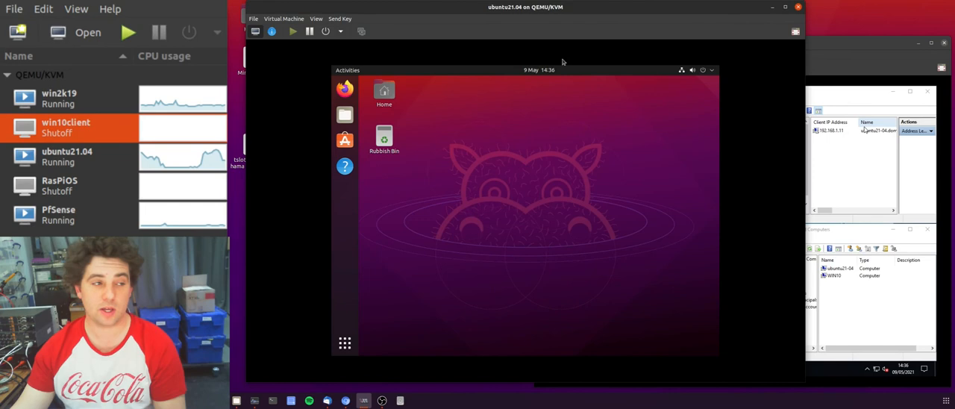
click(701, 70)
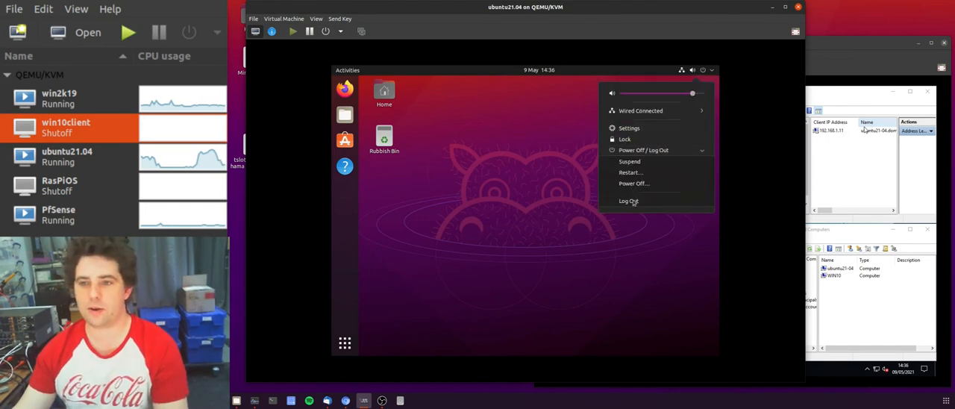
click(629, 201)
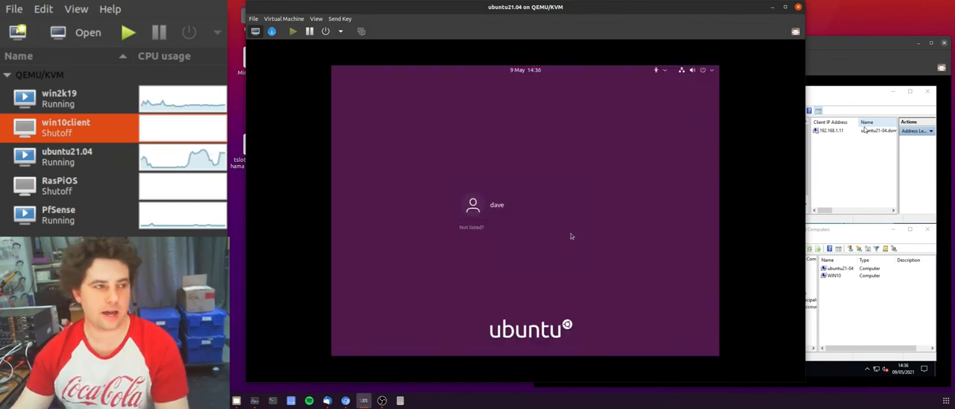
click(496, 205)
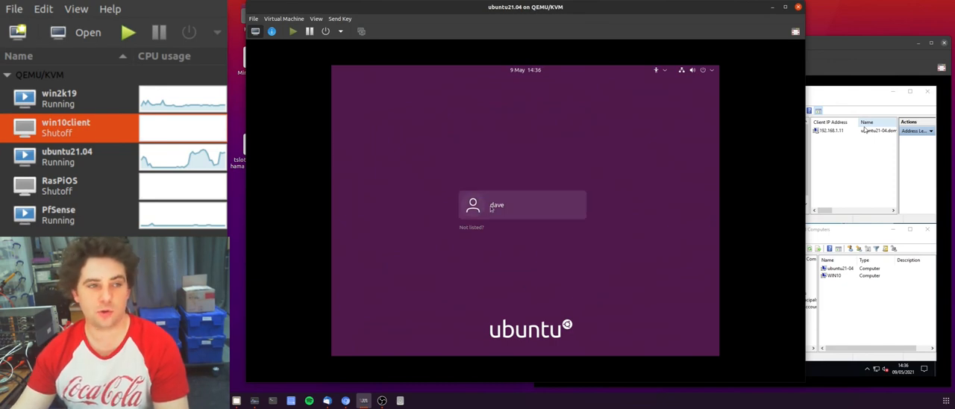
mouse_move(477, 230)
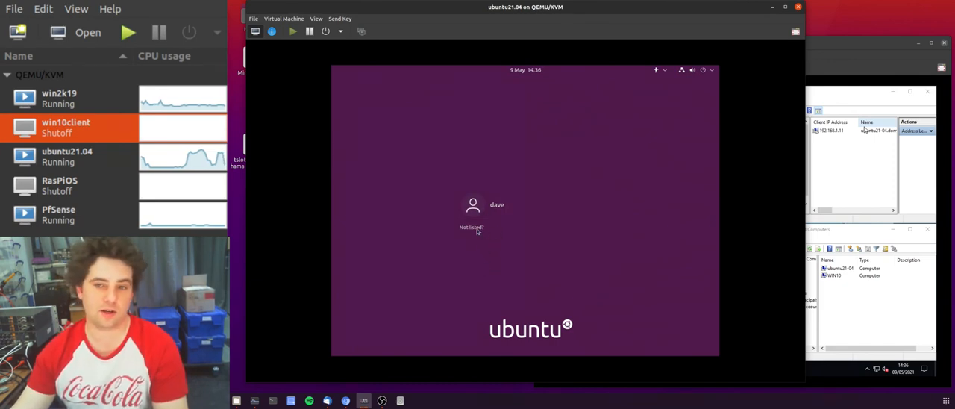
click(470, 228)
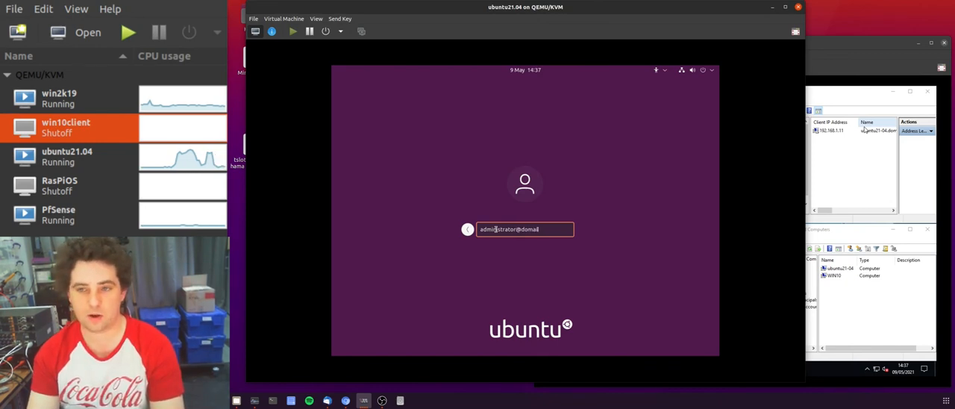
text(password)
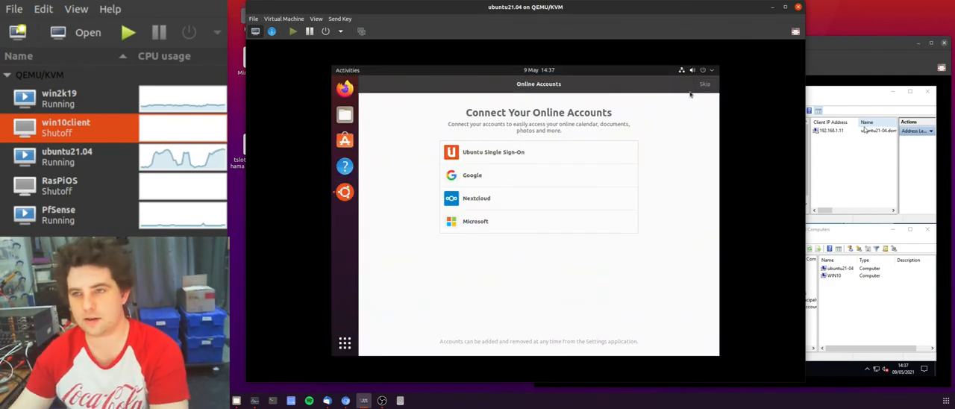
click(704, 83)
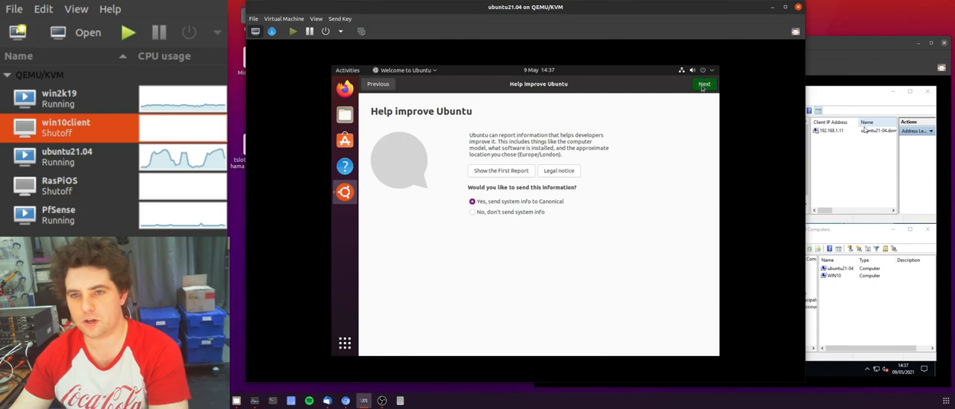
click(704, 84)
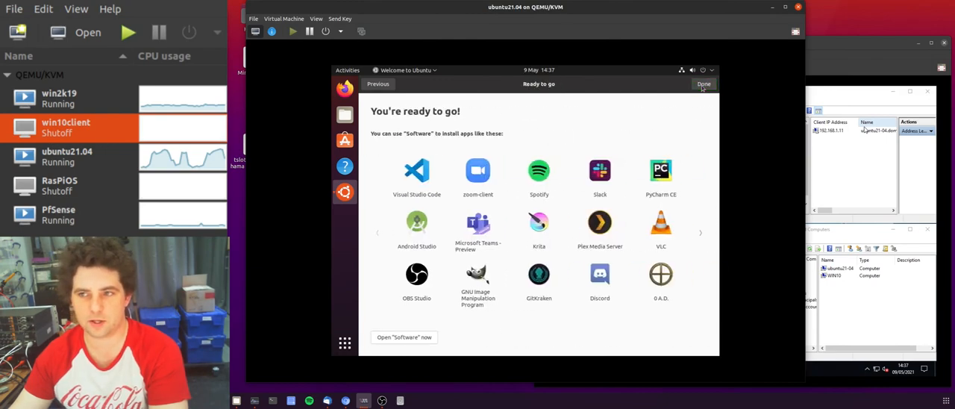
click(703, 83)
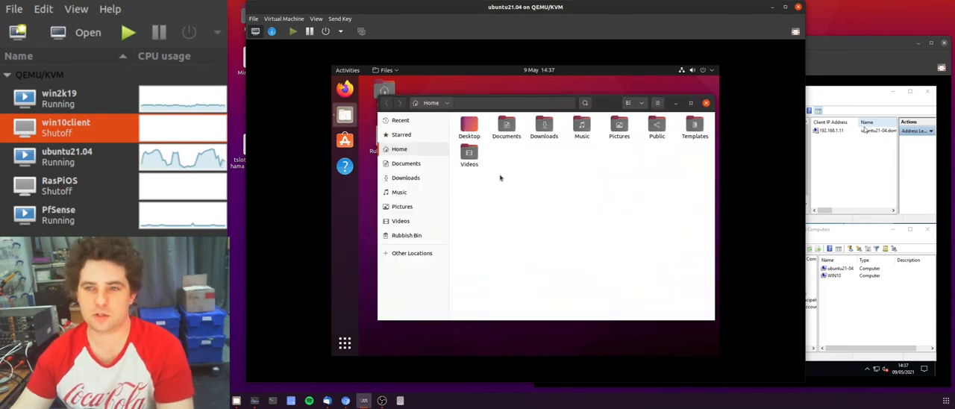
mouse_move(485, 228)
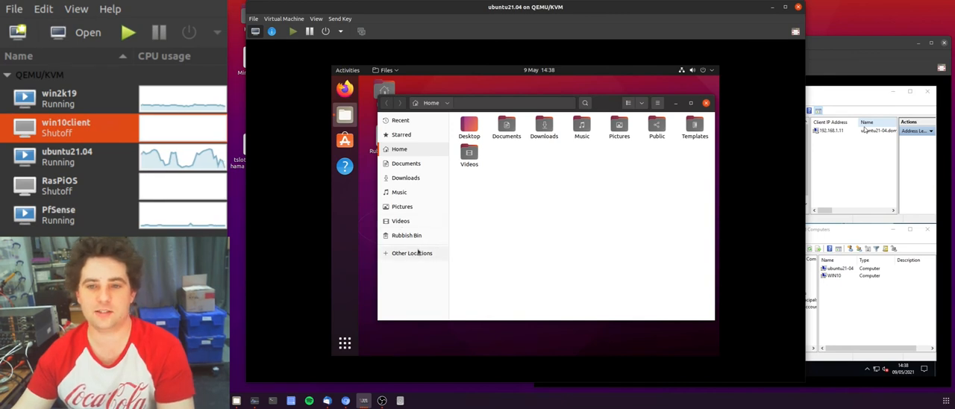
click(411, 253)
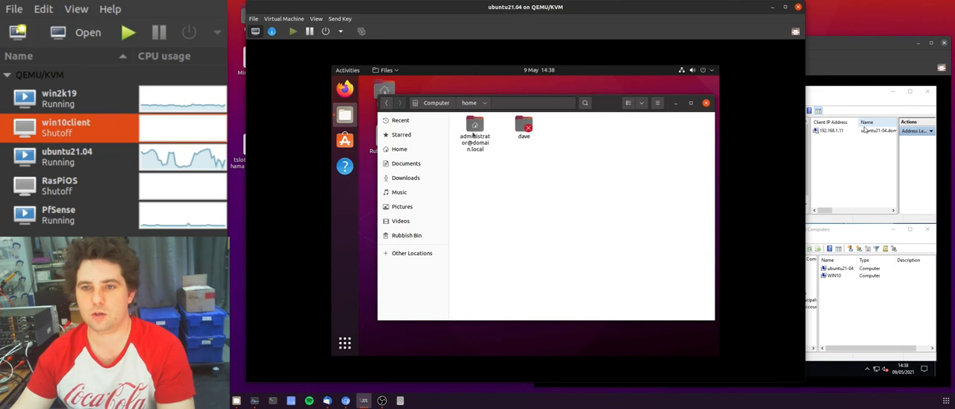
click(523, 125)
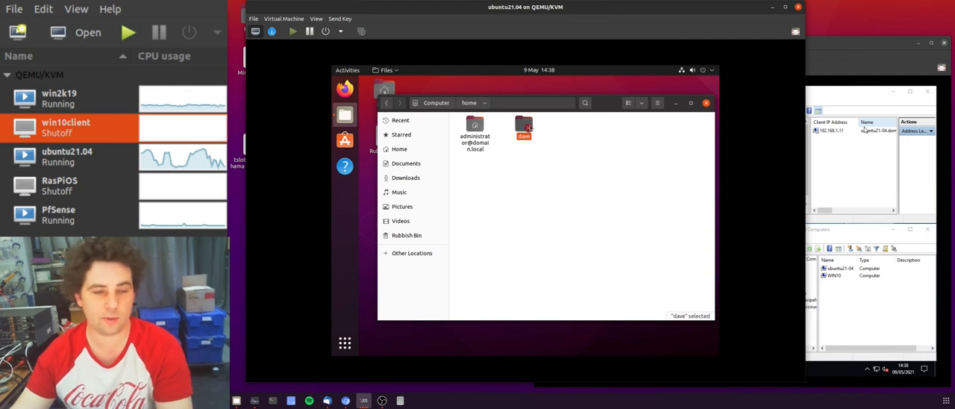
click(475, 134)
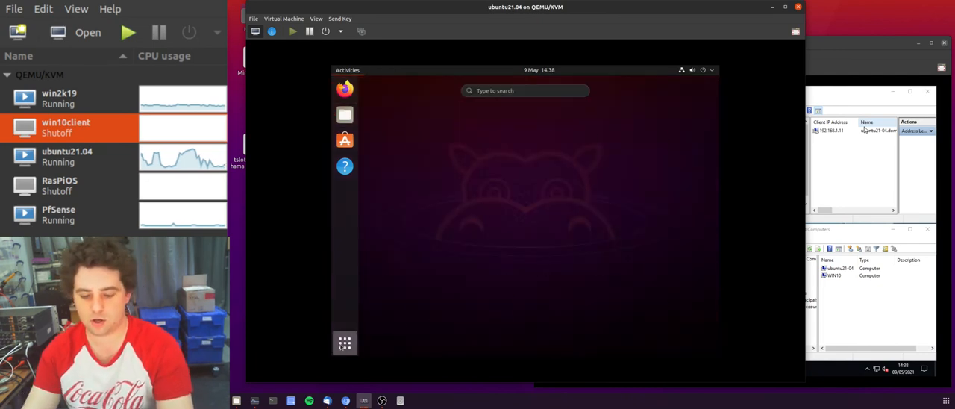
click(343, 190)
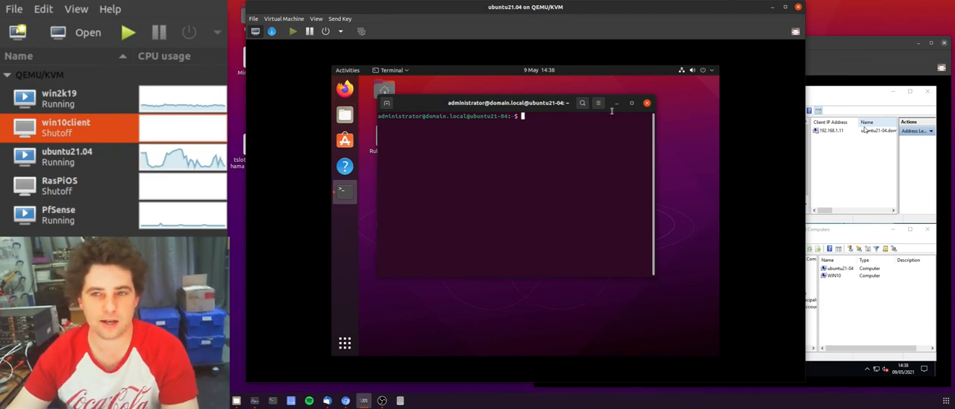
click(646, 102)
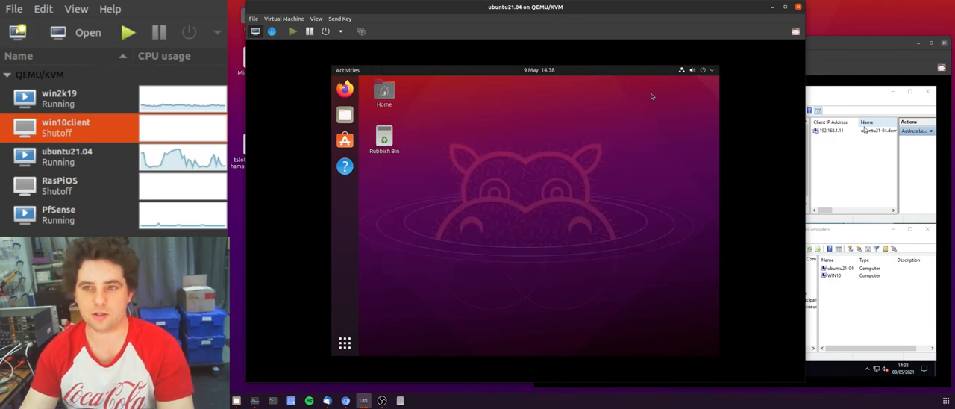
click(702, 70)
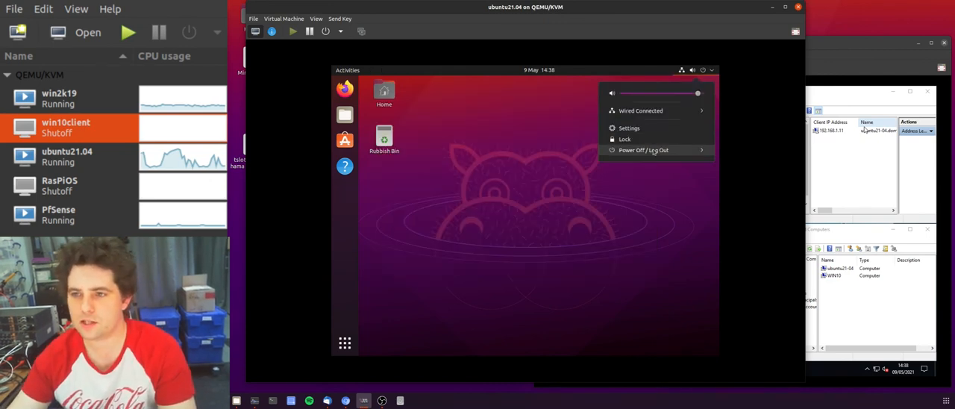
Expand Power Off / Log Out in the system menu to reach the Log Out option
click(643, 150)
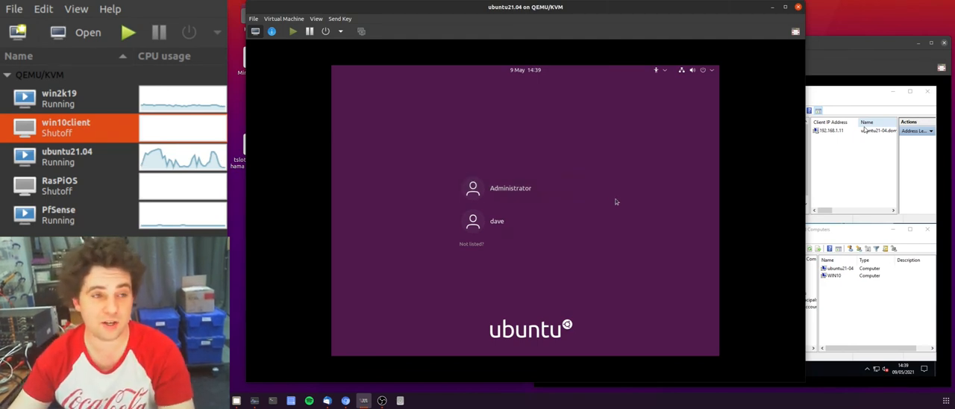
mouse_move(590, 161)
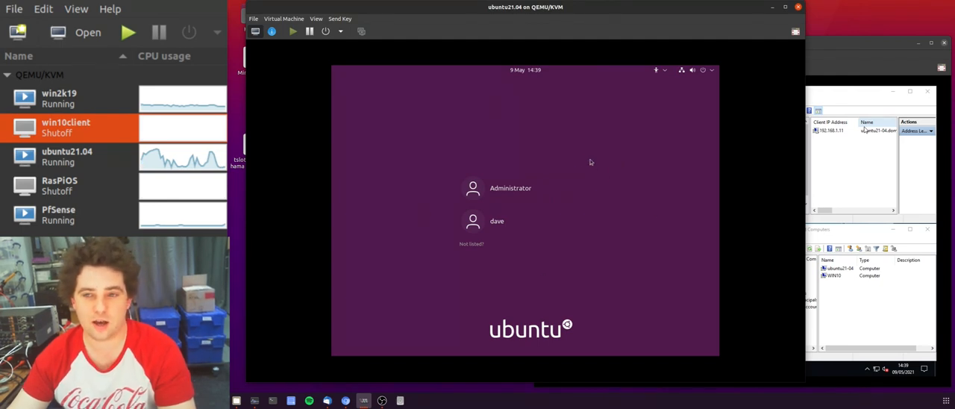
mouse_move(616, 218)
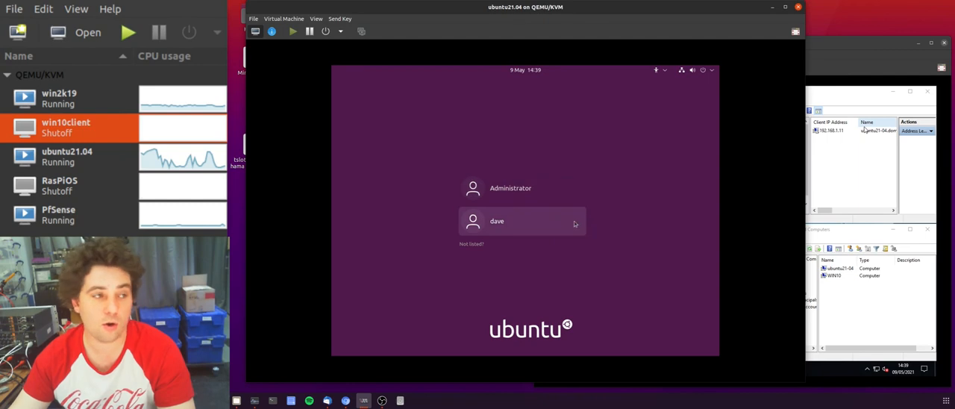
mouse_move(450, 195)
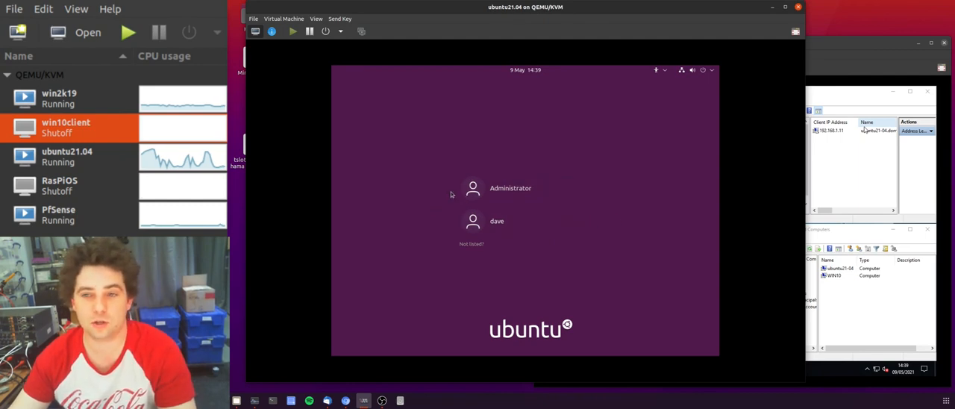
mouse_move(511, 188)
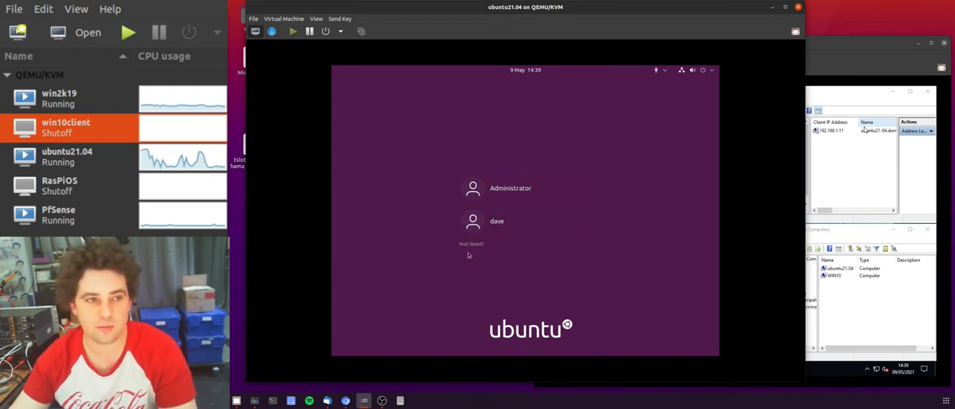
mouse_move(470, 265)
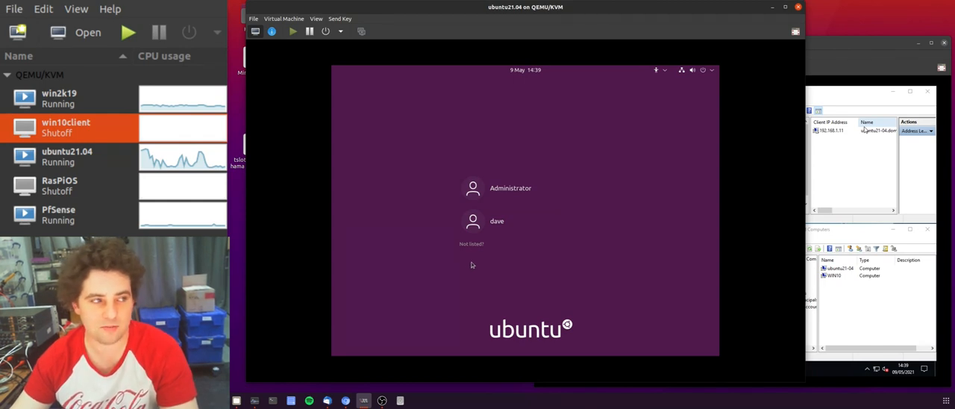
mouse_move(447, 250)
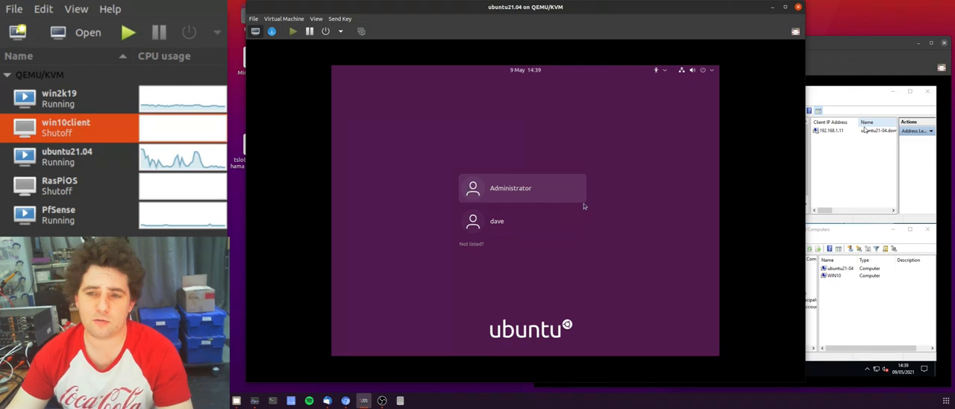
mouse_move(416, 187)
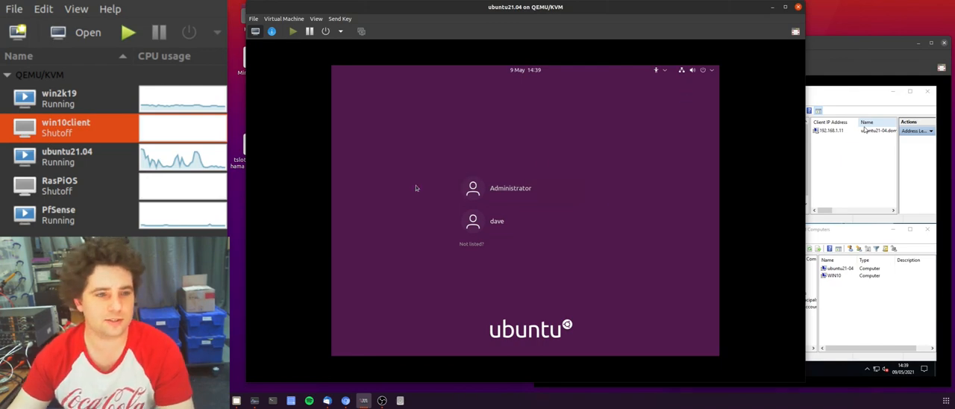